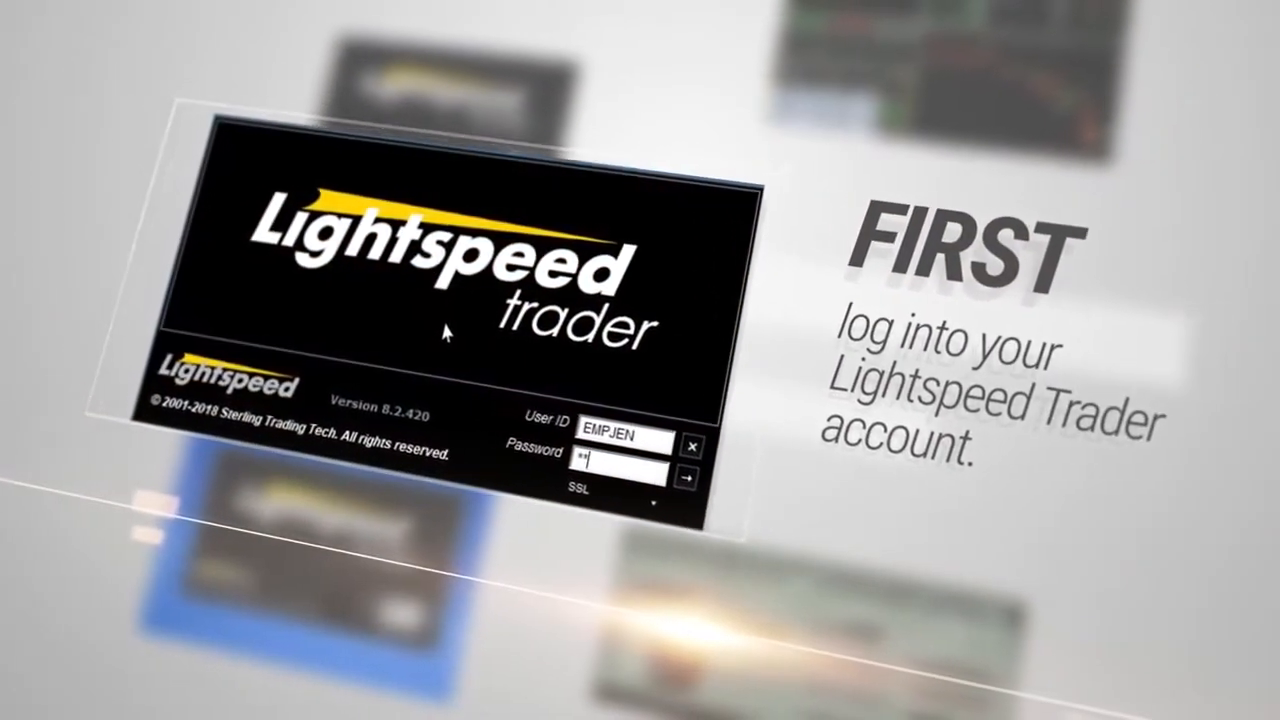
Step: Sign in to the trading account from the Lightspeed login window
click(686, 476)
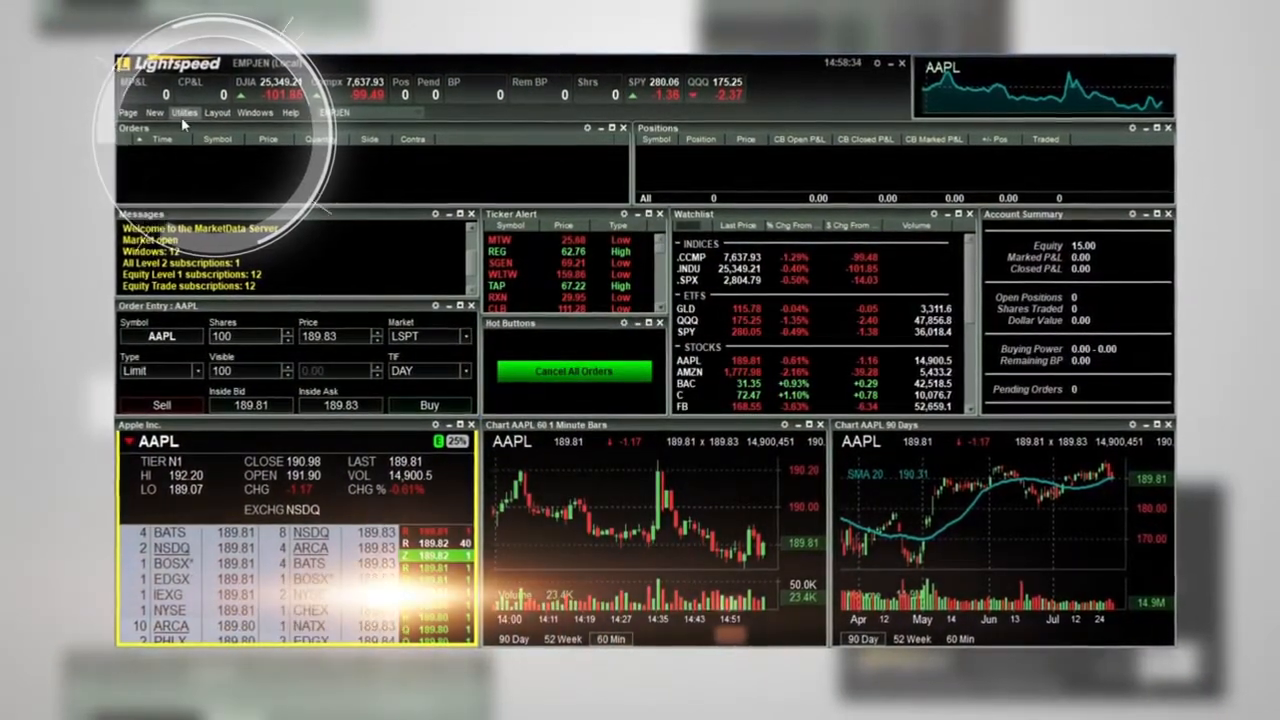
Step: Reach Configuration Settings via Utilities and start mapping a key for BUYASK25
click(190, 114)
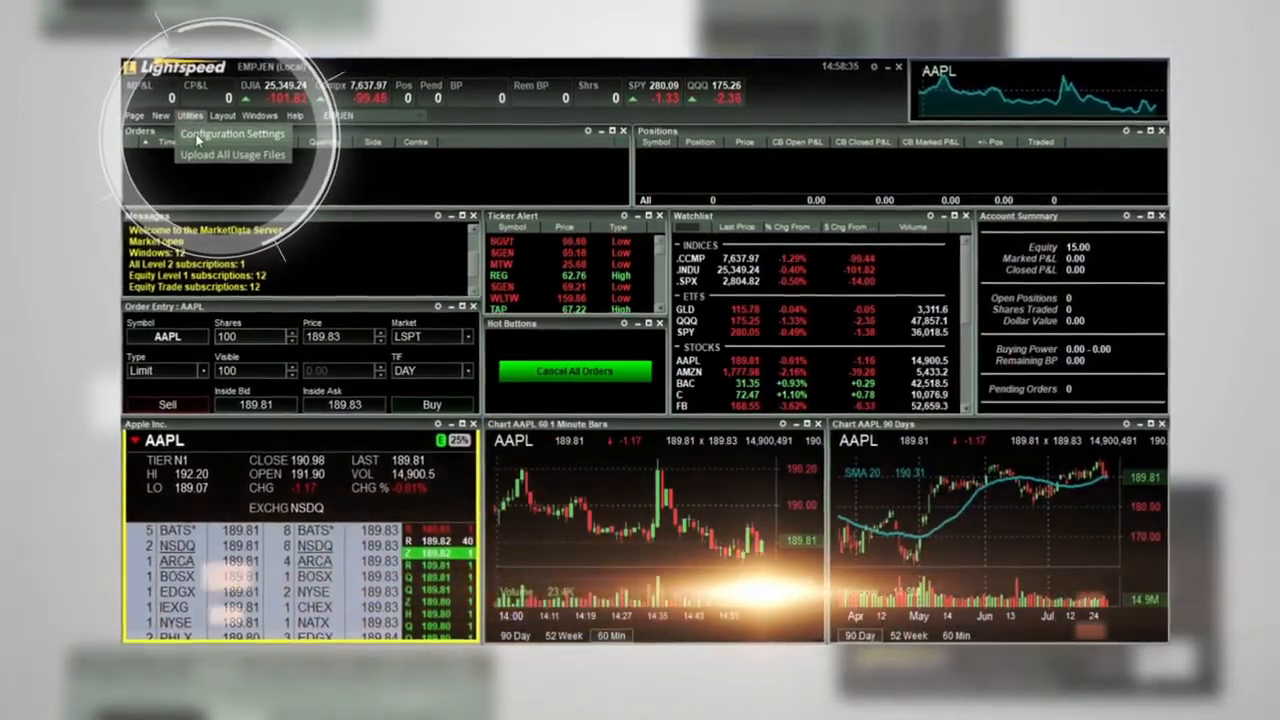
click(232, 132)
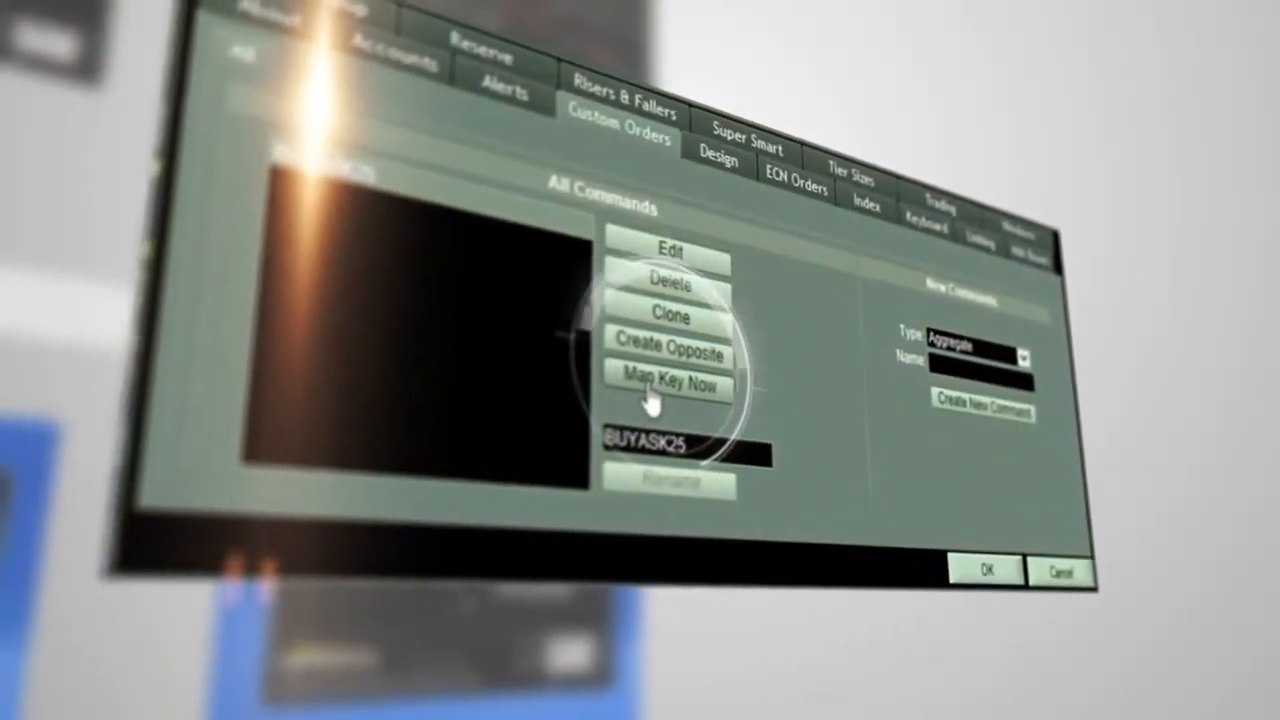
click(840, 212)
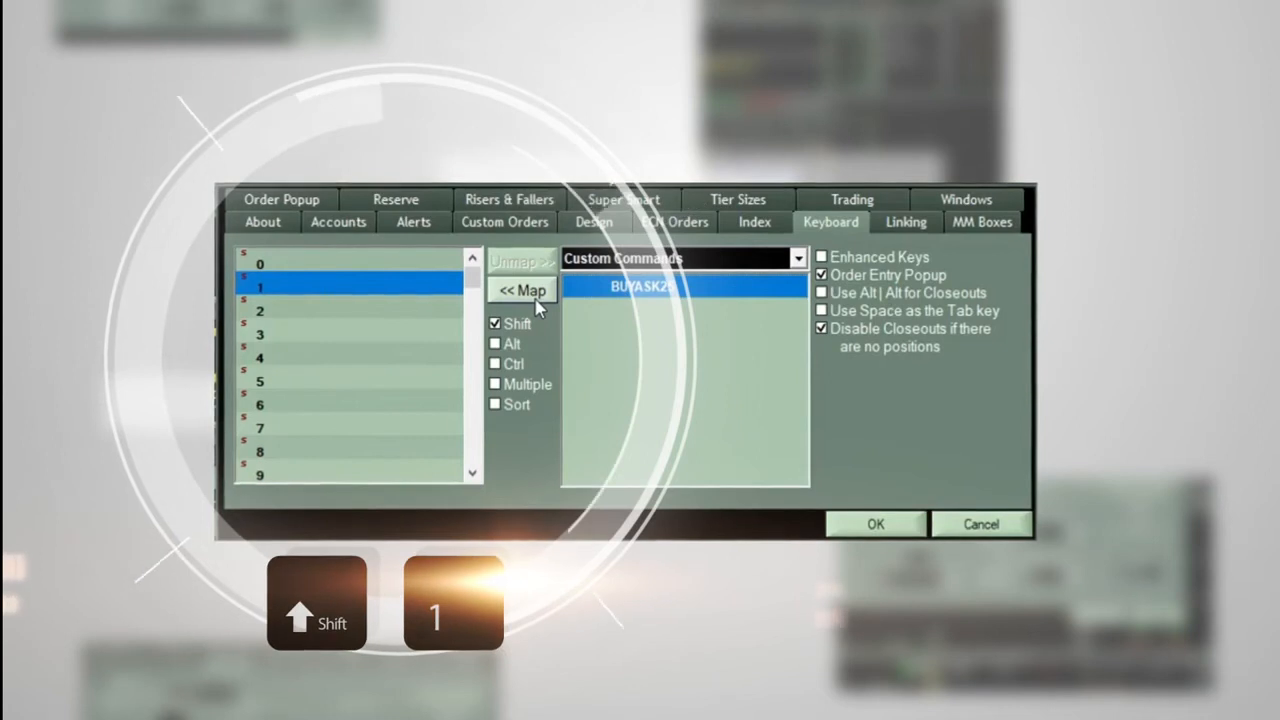
Step: Bind the BUYASK25 custom command to Shift+1 with << Map
click(522, 288)
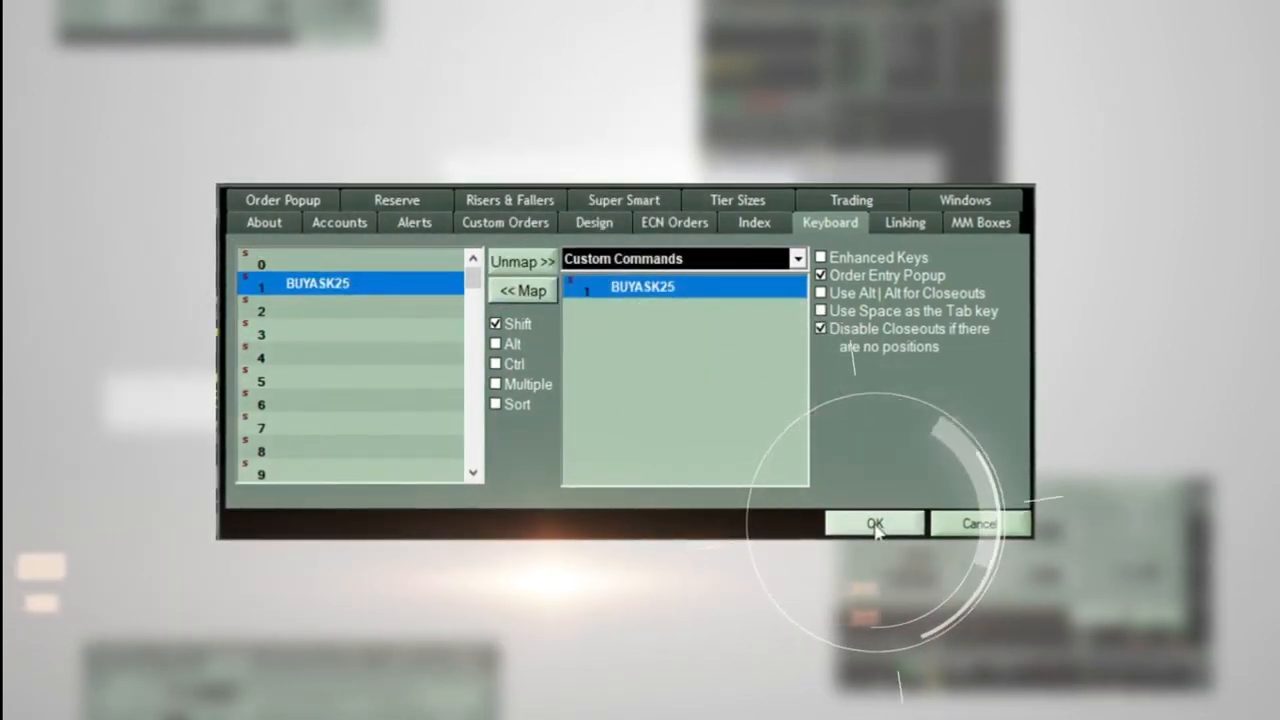
Step: Confirm the settings with OK and fire BUYASK25 using Shift+1
click(874, 524)
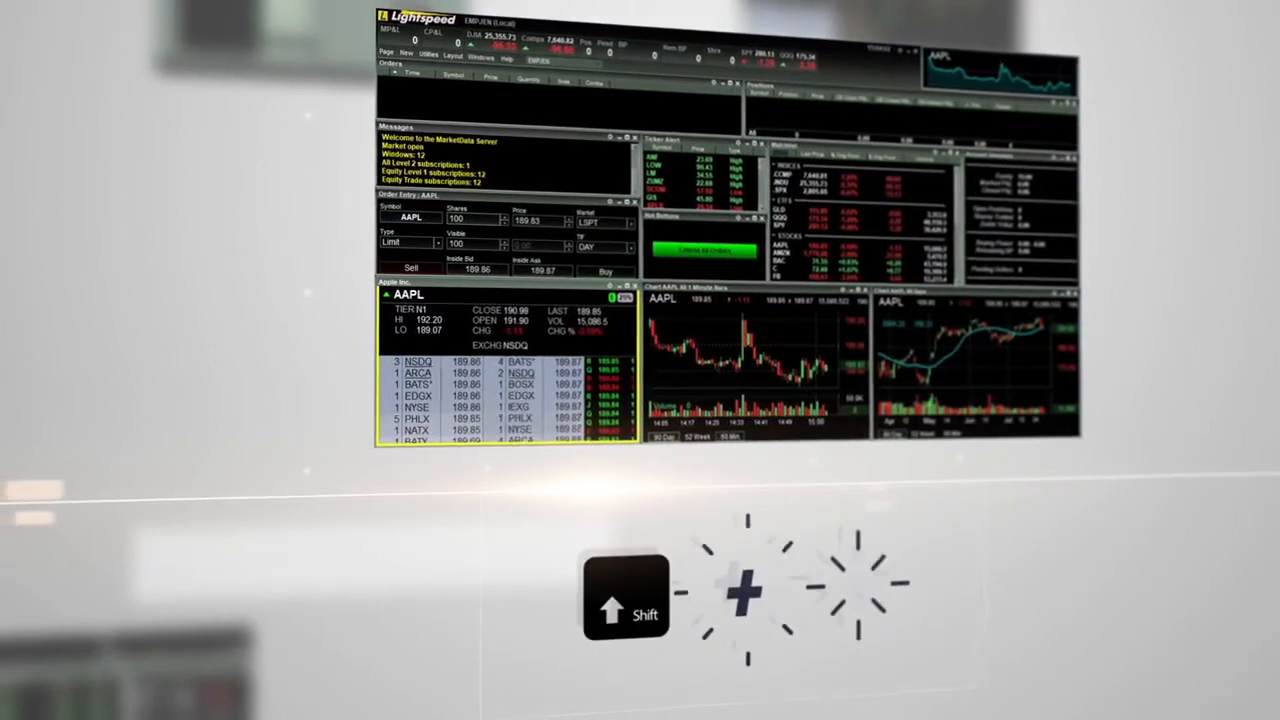
key(shift+1)
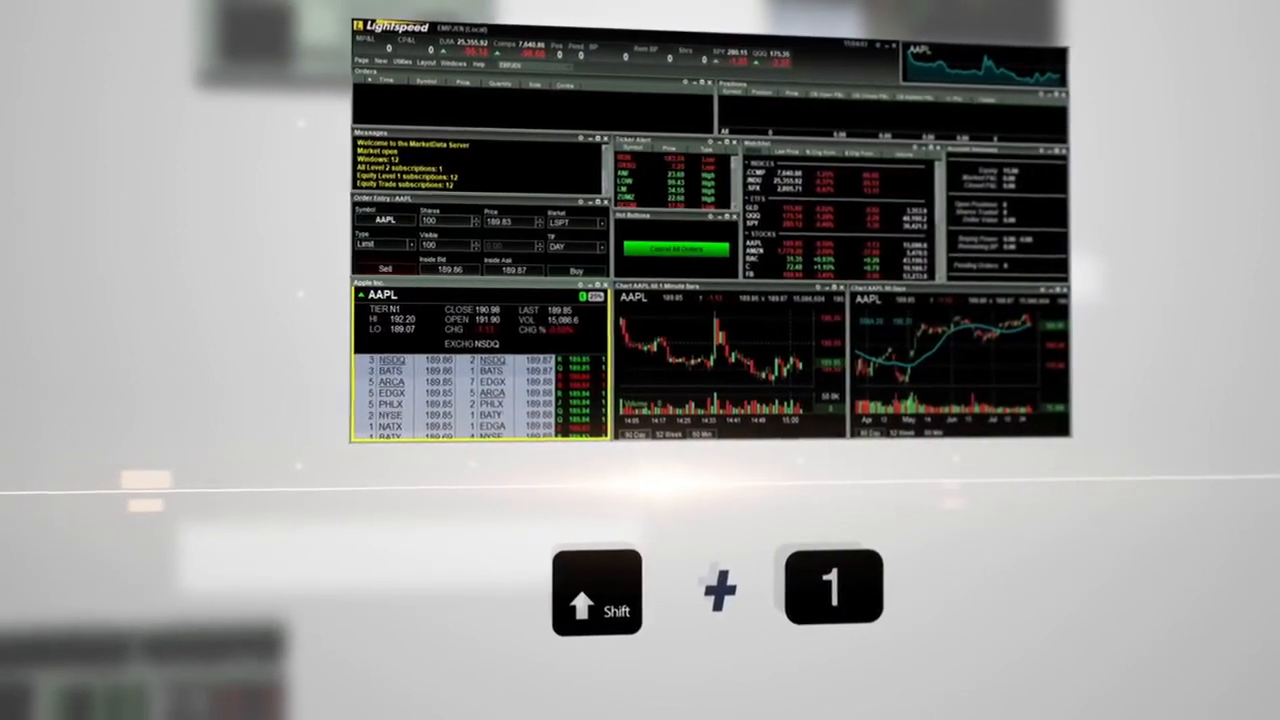